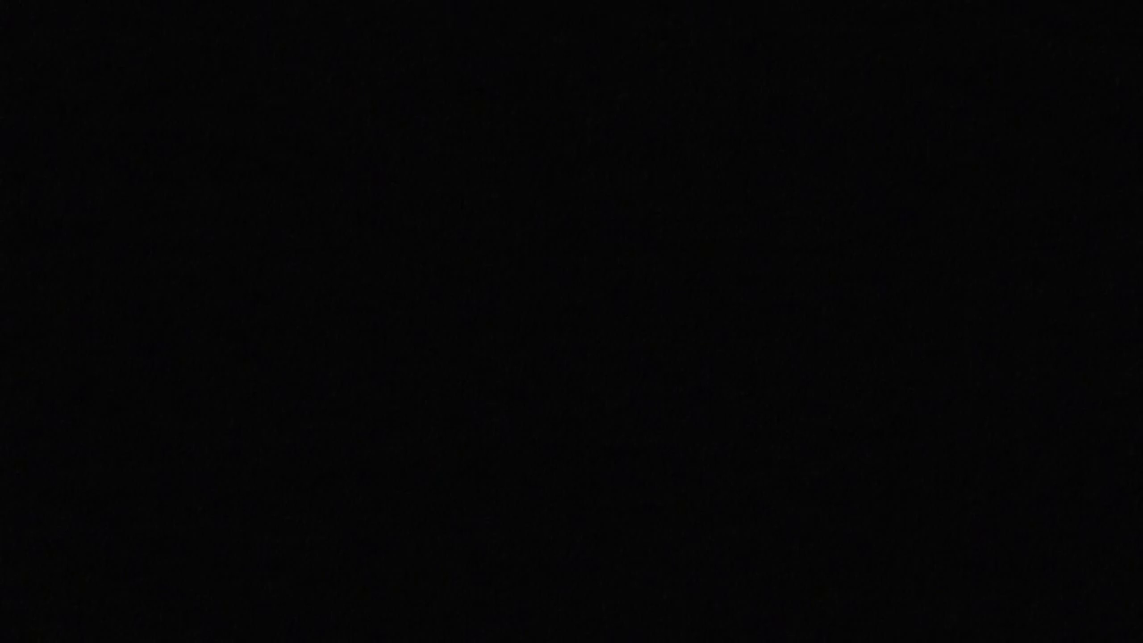
{"action": "mouse_move", "coordinate": [689, 572]}
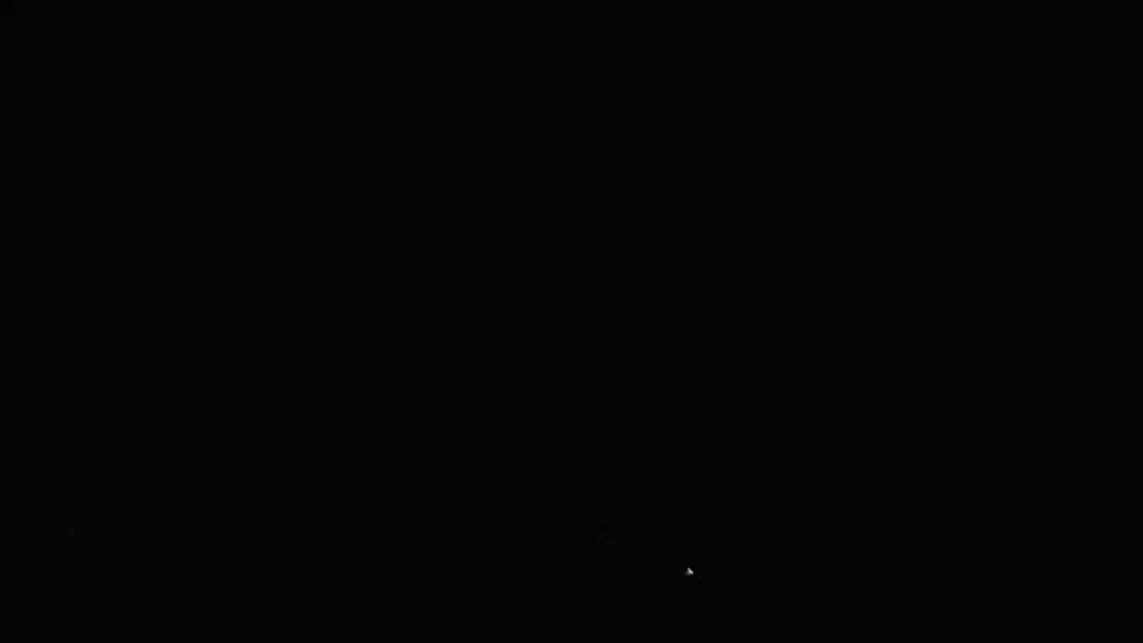